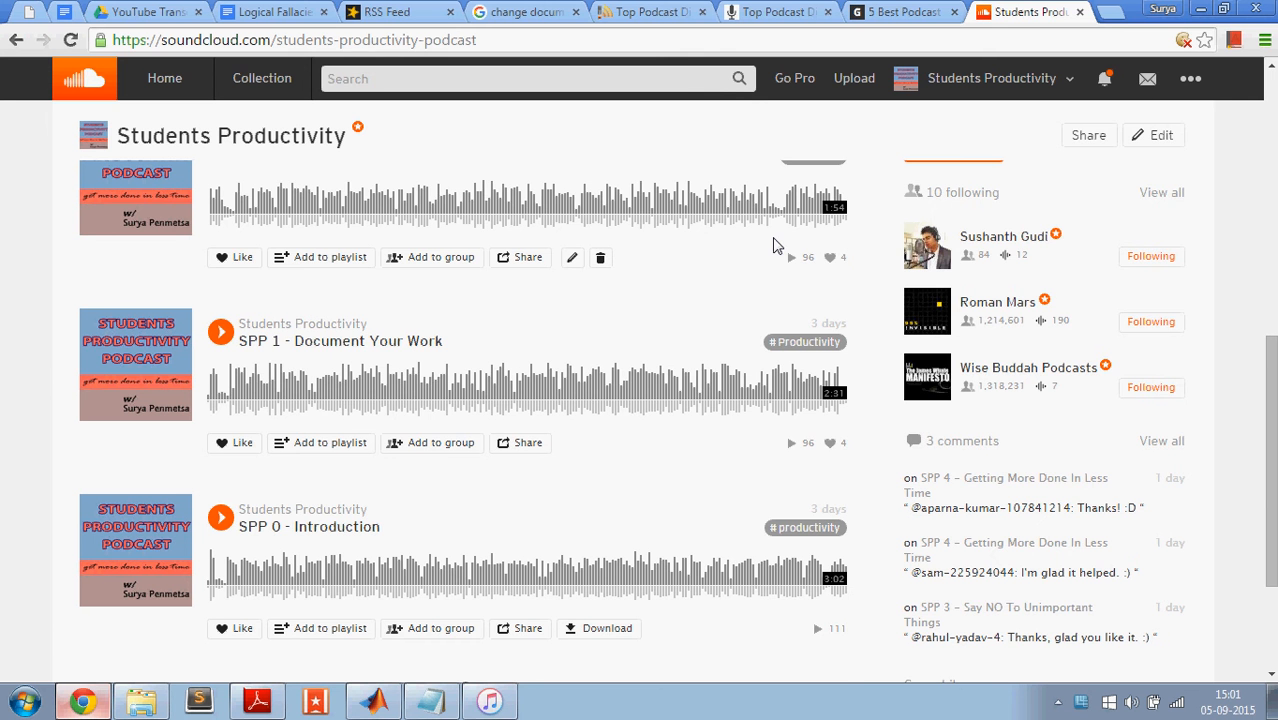
# Review the Content settings: podcast RSS feed address, title, Education category, author and upload defaults
pyautogui.scroll(3)
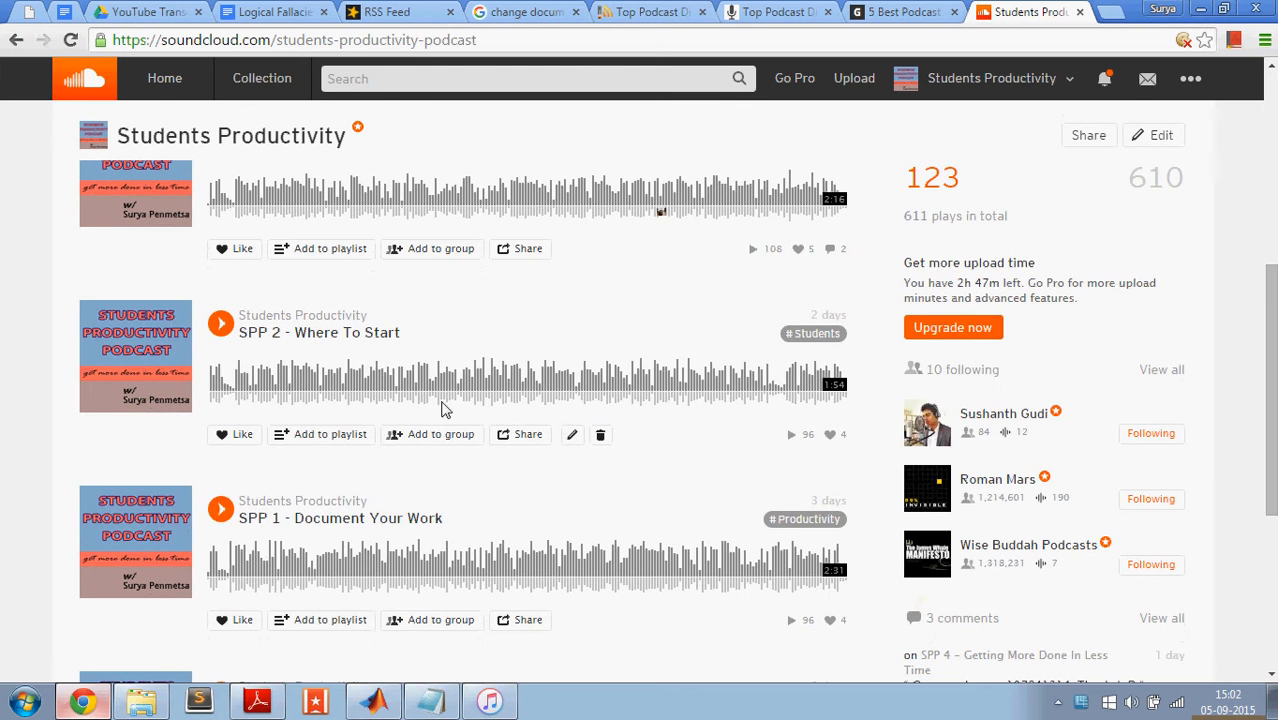
pyautogui.scroll(3)
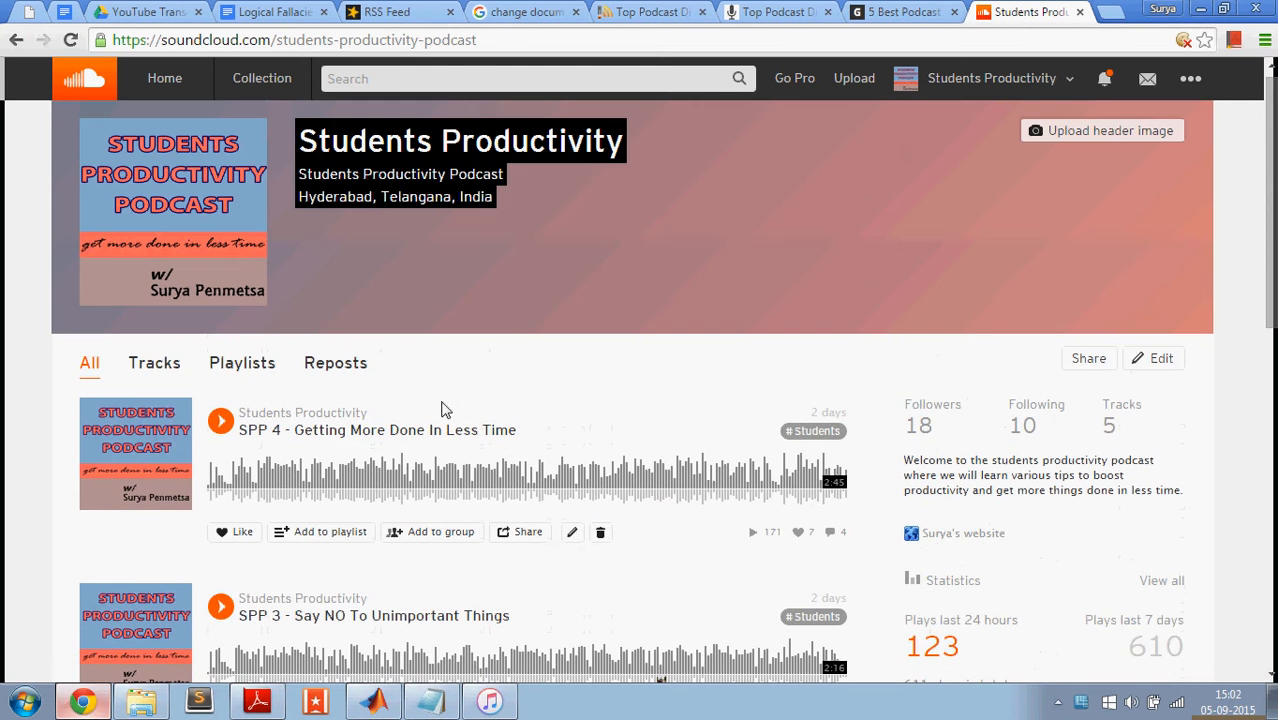
pyautogui.click(984, 78)
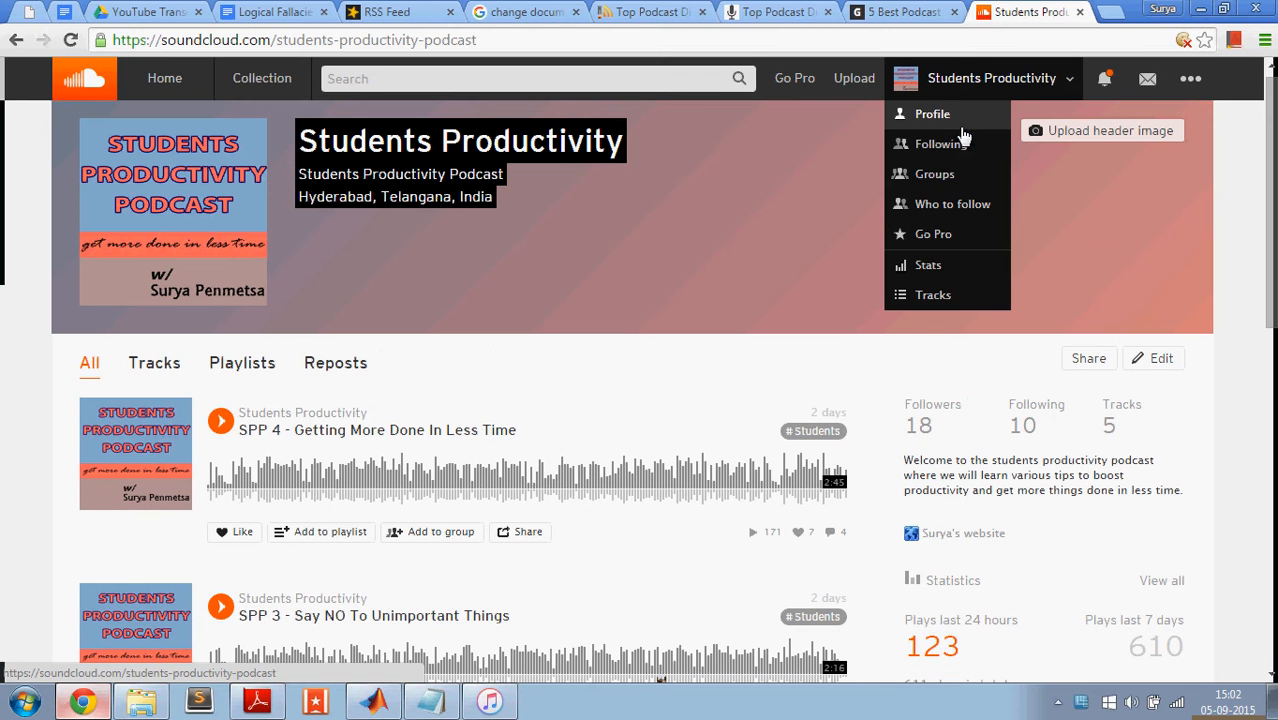
pyautogui.moveTo(1192, 80)
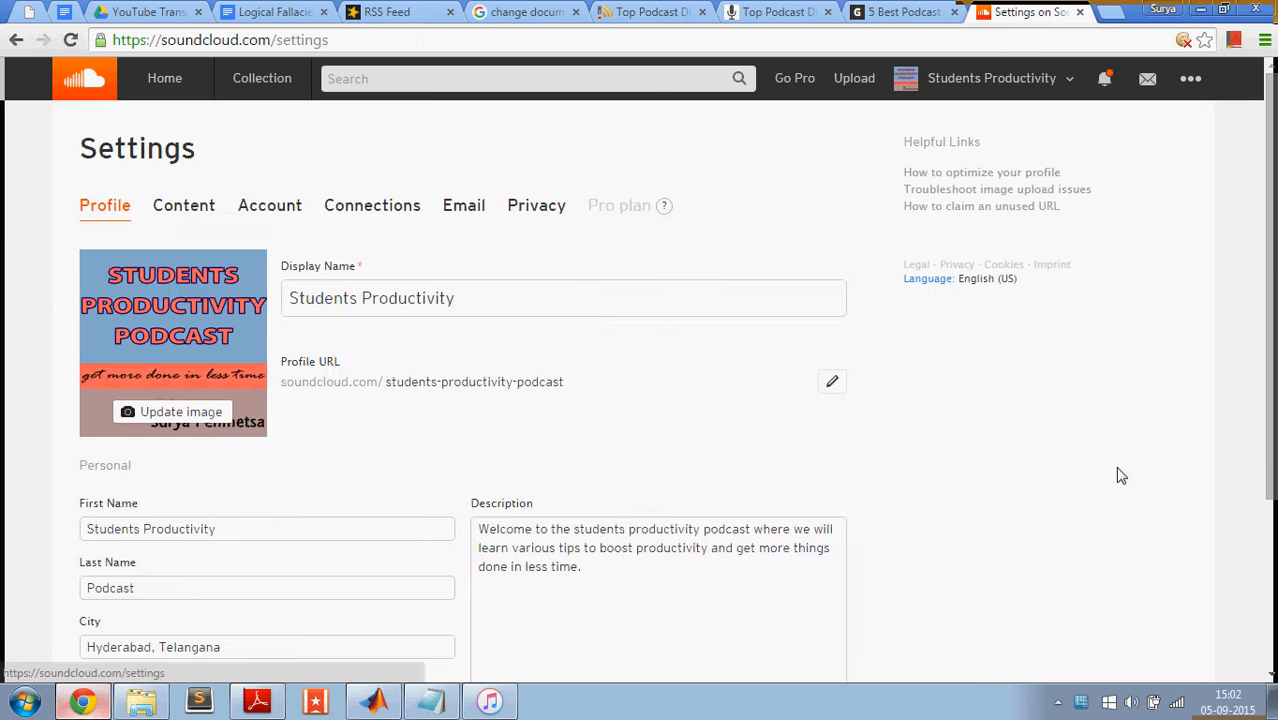
pyautogui.scroll(-3)
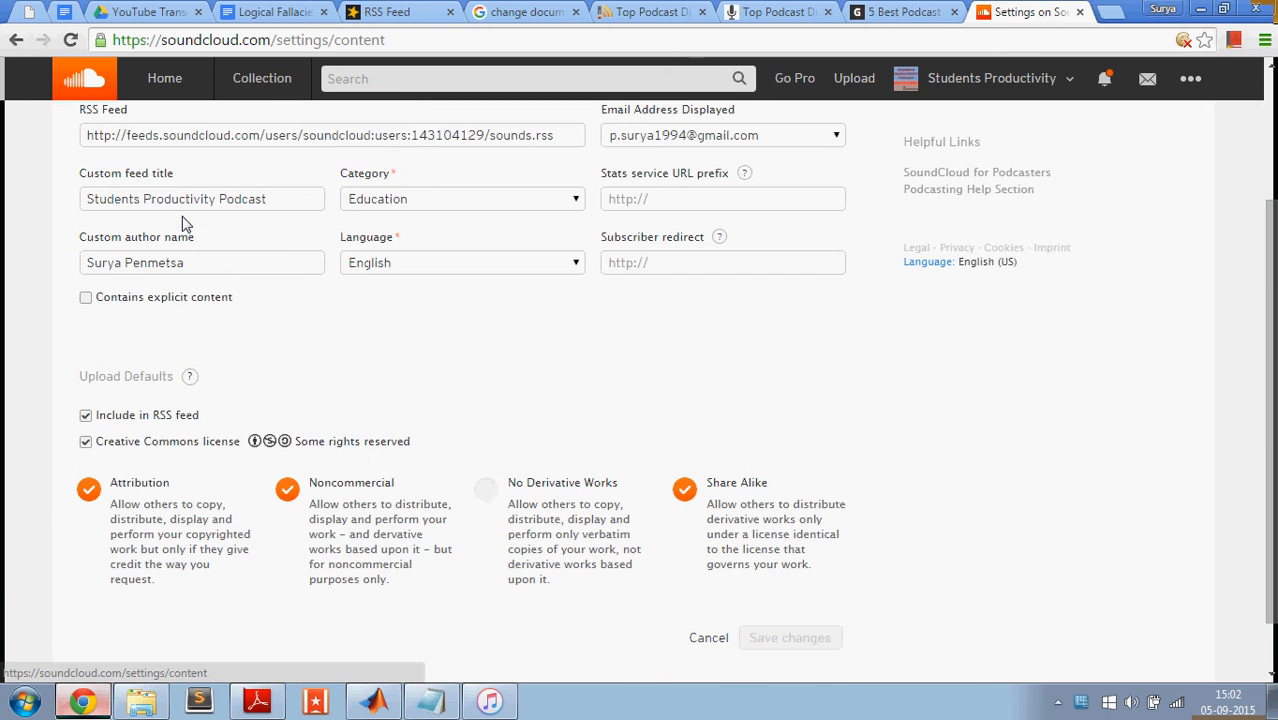
pyautogui.moveTo(174, 428)
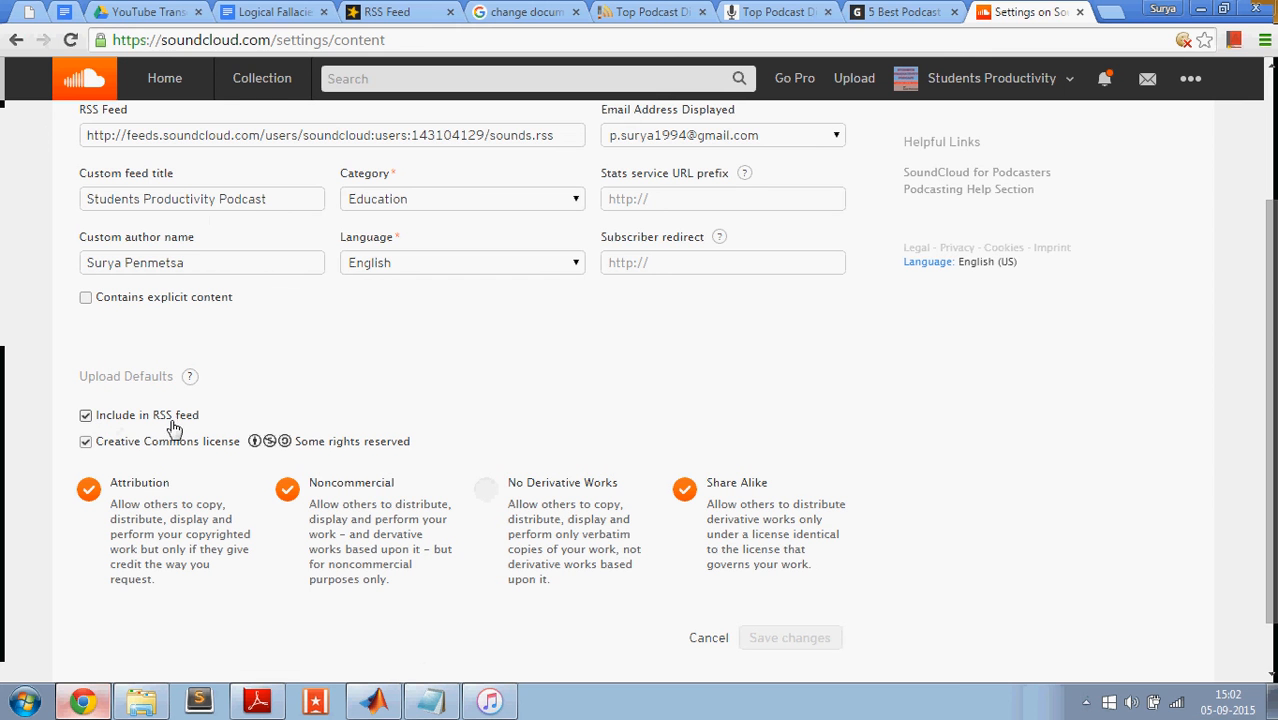
pyautogui.moveTo(184, 422)
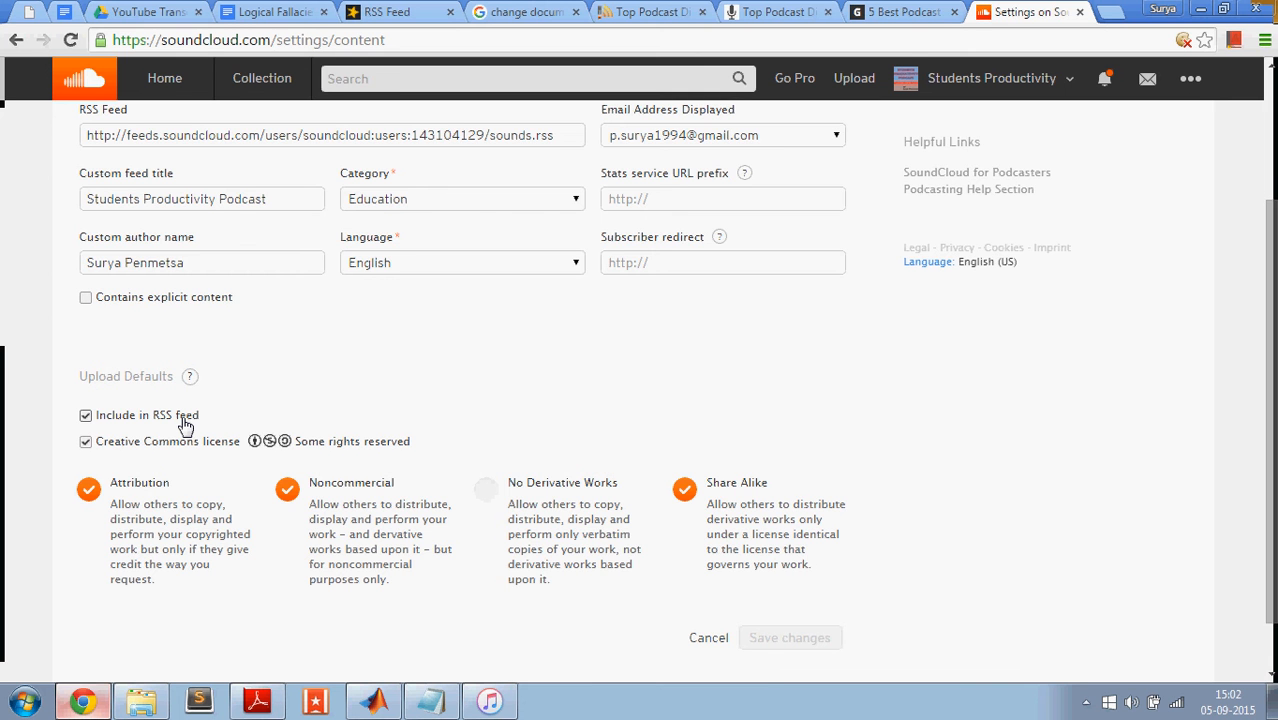
pyautogui.scroll(3)
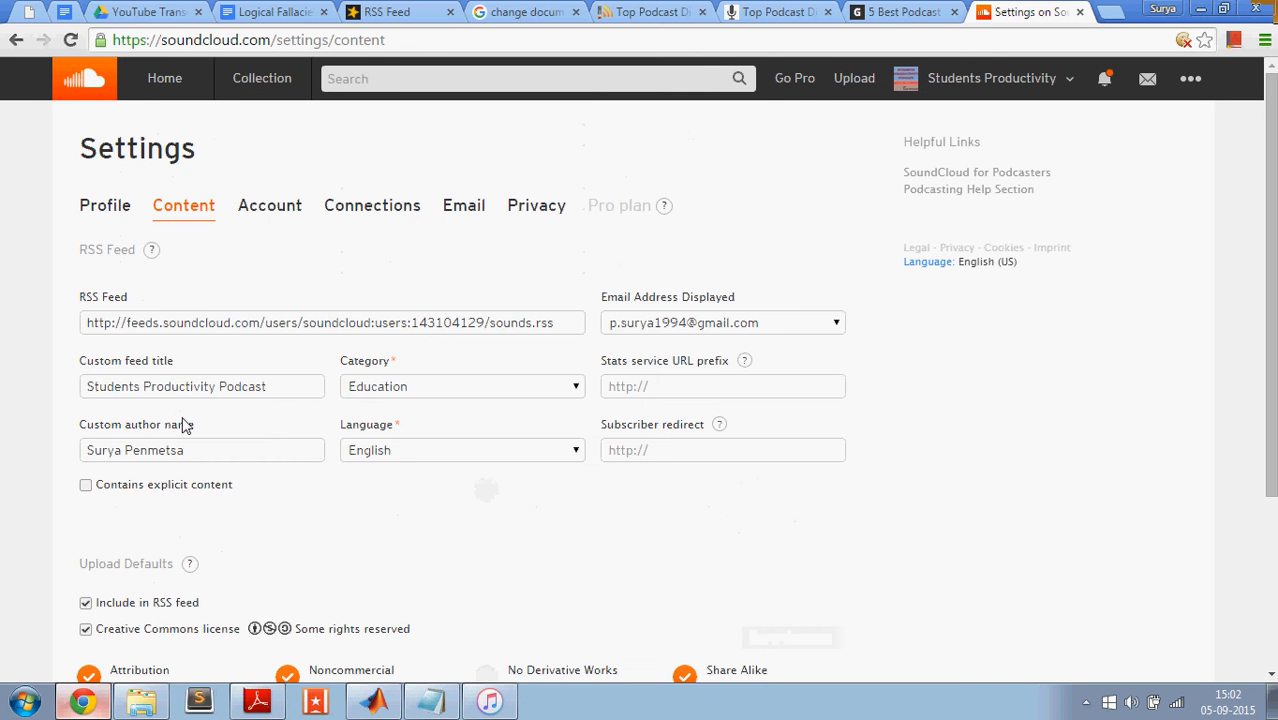
pyautogui.scroll(-3)
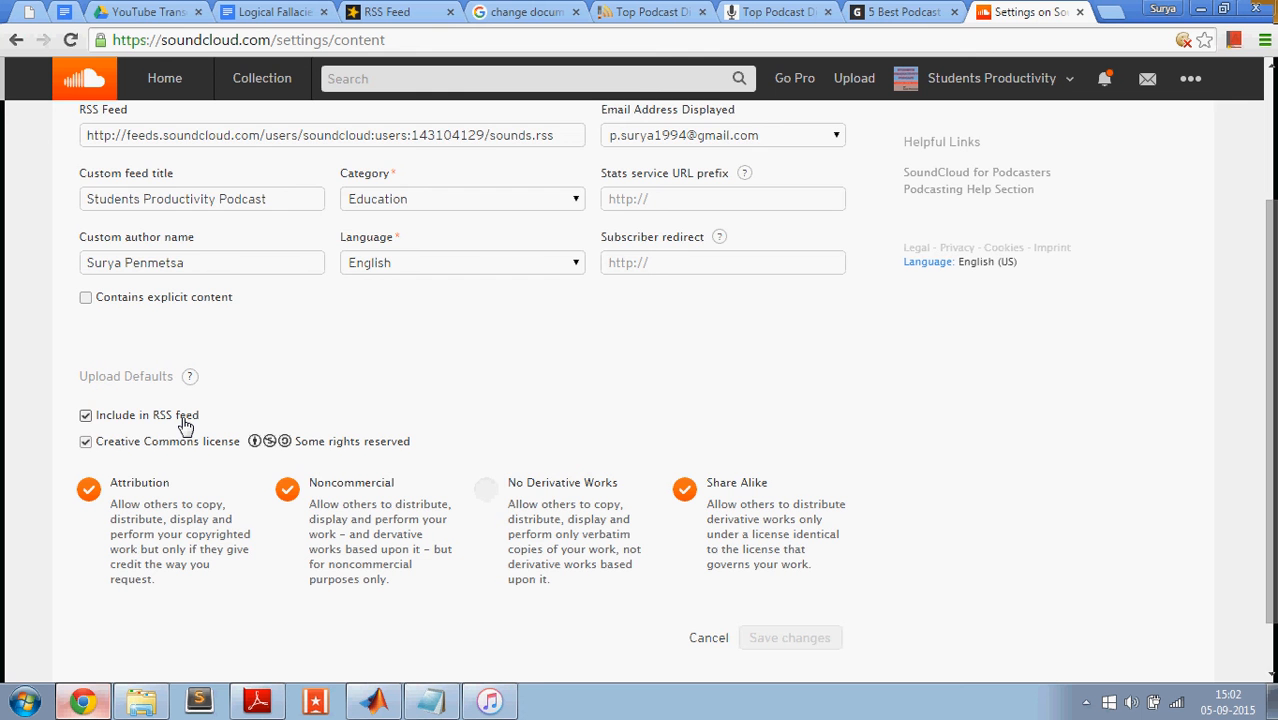
pyautogui.scroll(3)
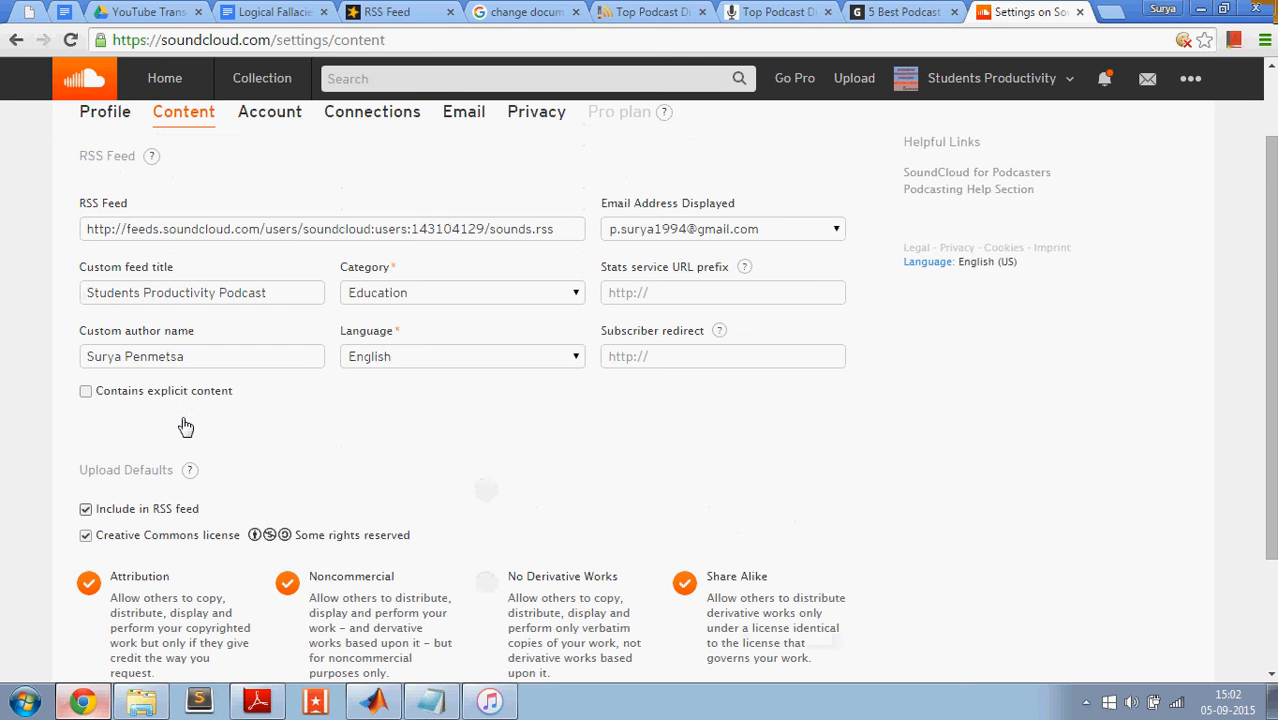
pyautogui.scroll(3)
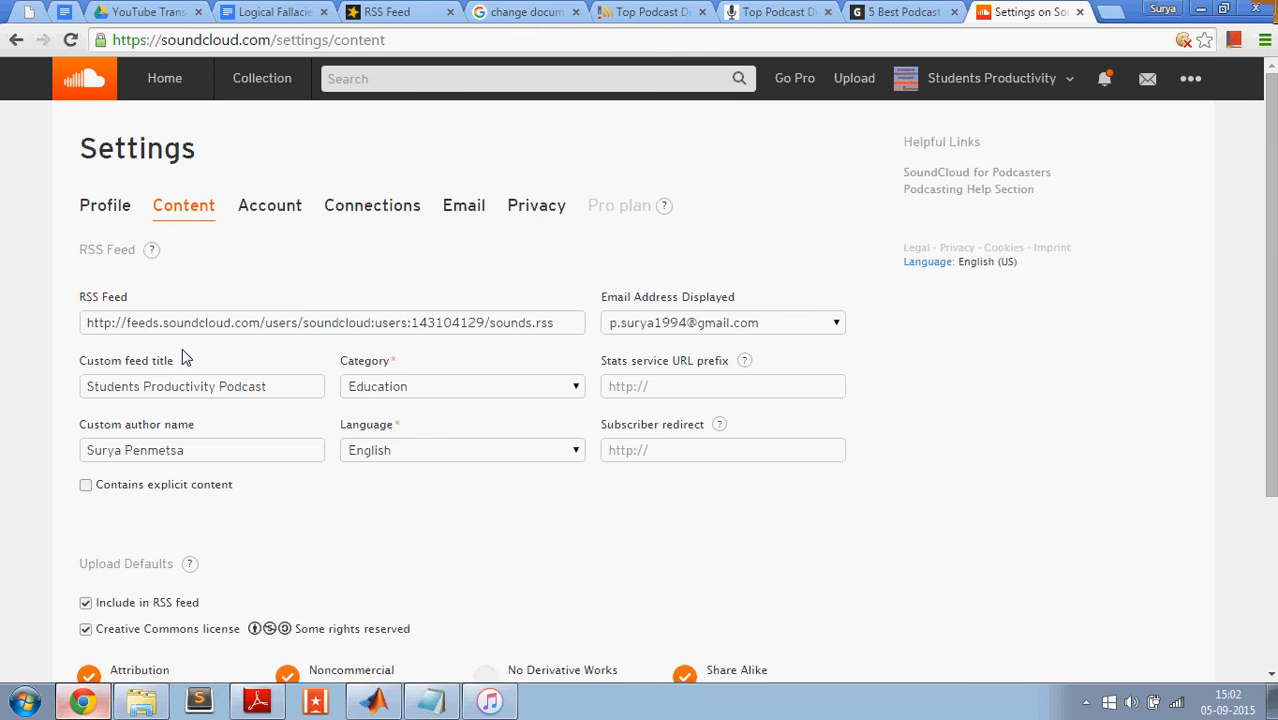
# Return to the Students Productivity profile and locate the SPP 0 - Introduction track
pyautogui.click(990, 78)
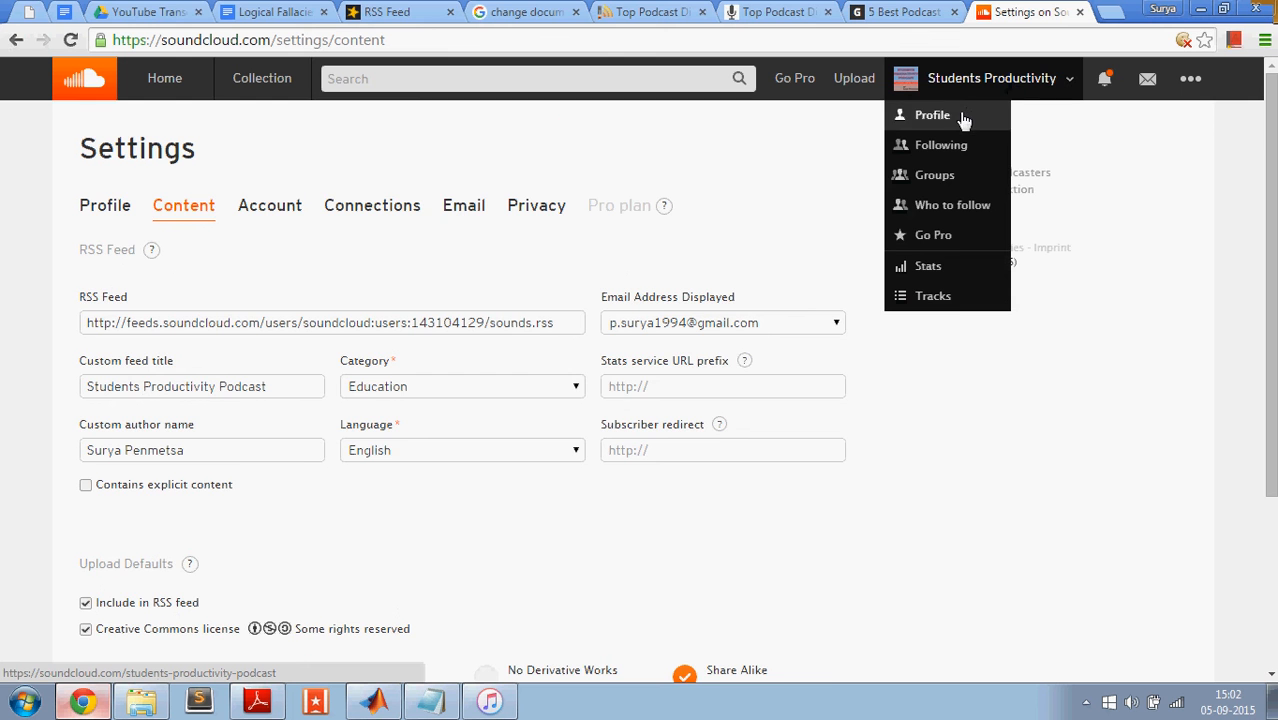
pyautogui.click(932, 114)
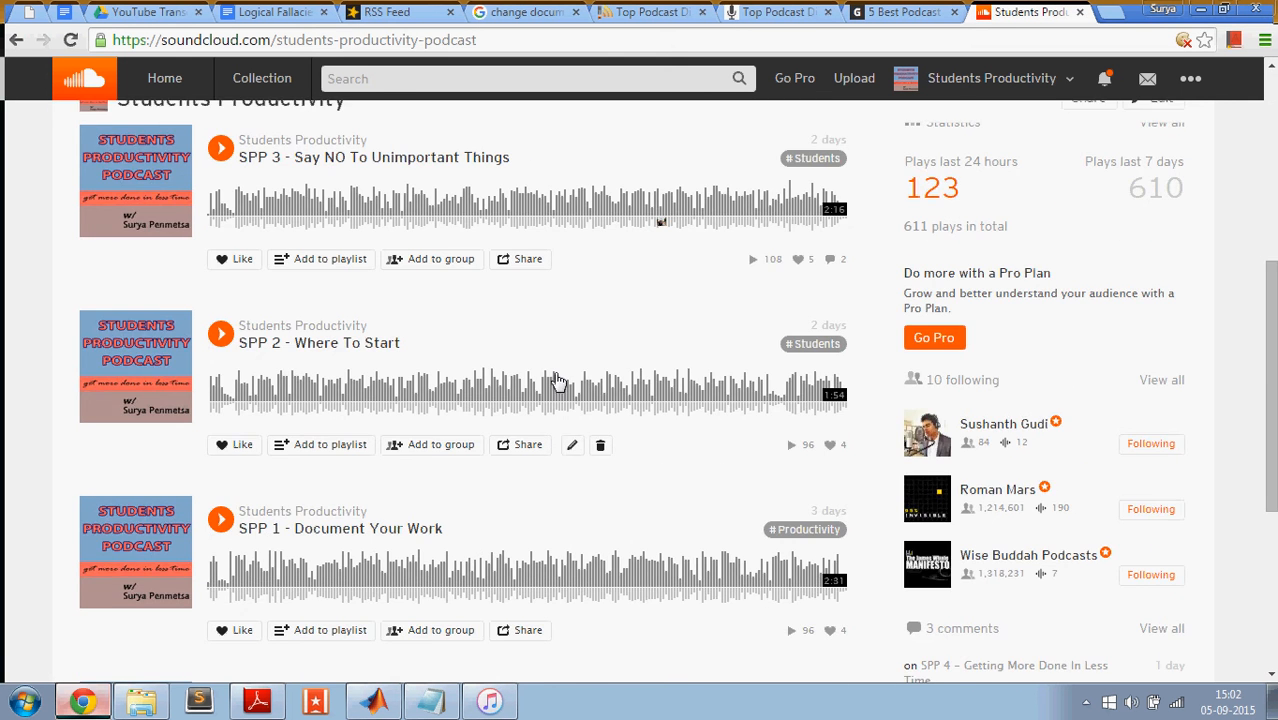
pyautogui.scroll(-3)
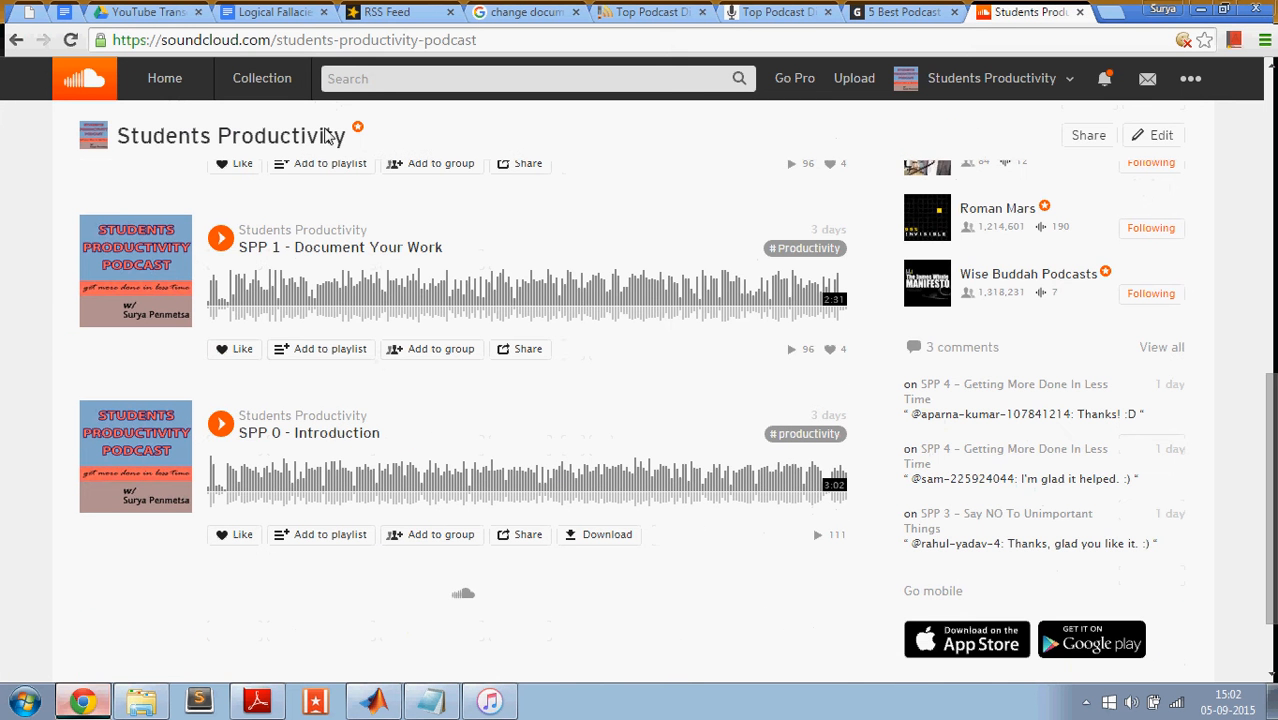
pyautogui.scroll(-3)
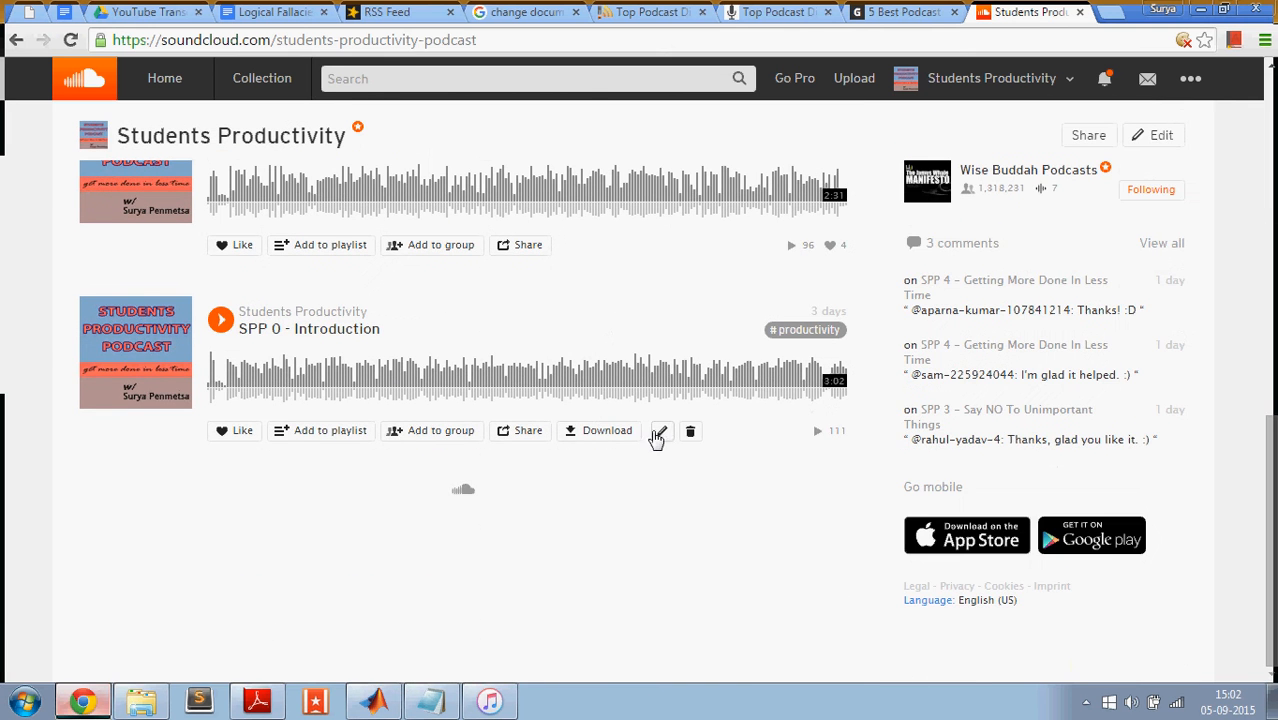
pyautogui.moveTo(660, 436)
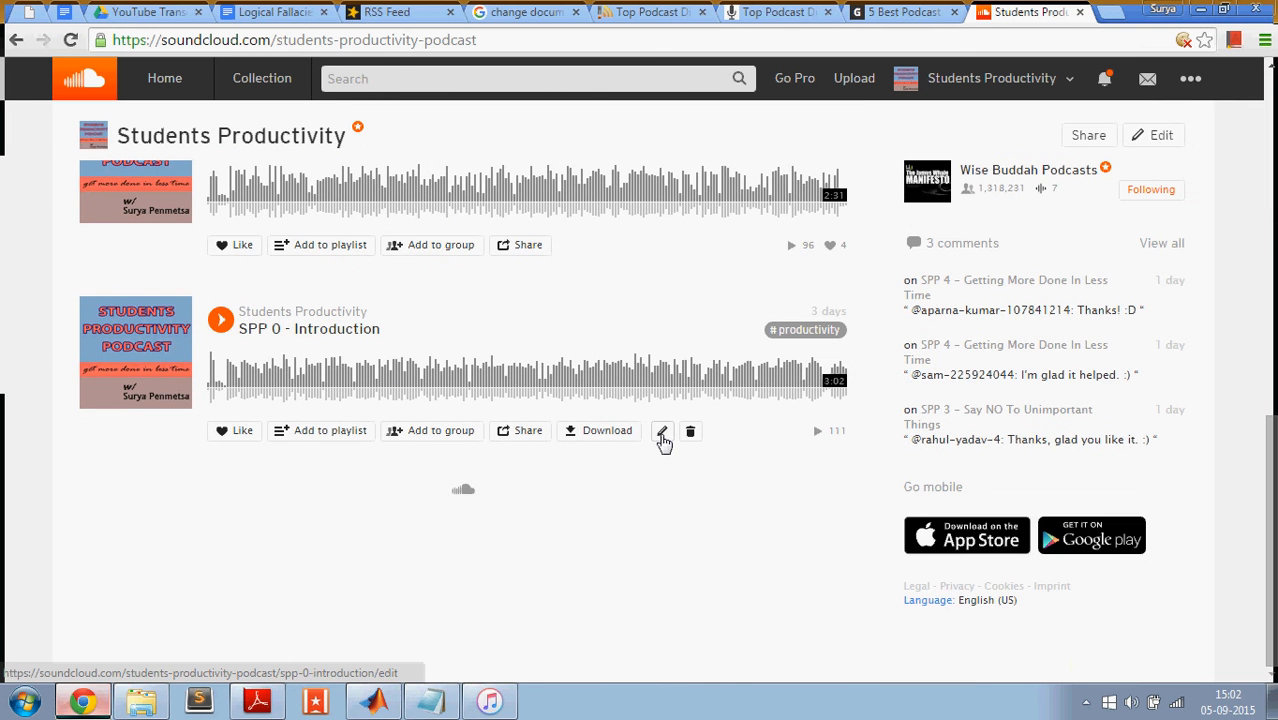
# Edit SPP 0 - Introduction and show its Permissions with Include in RSS feed enabled
pyautogui.click(662, 432)
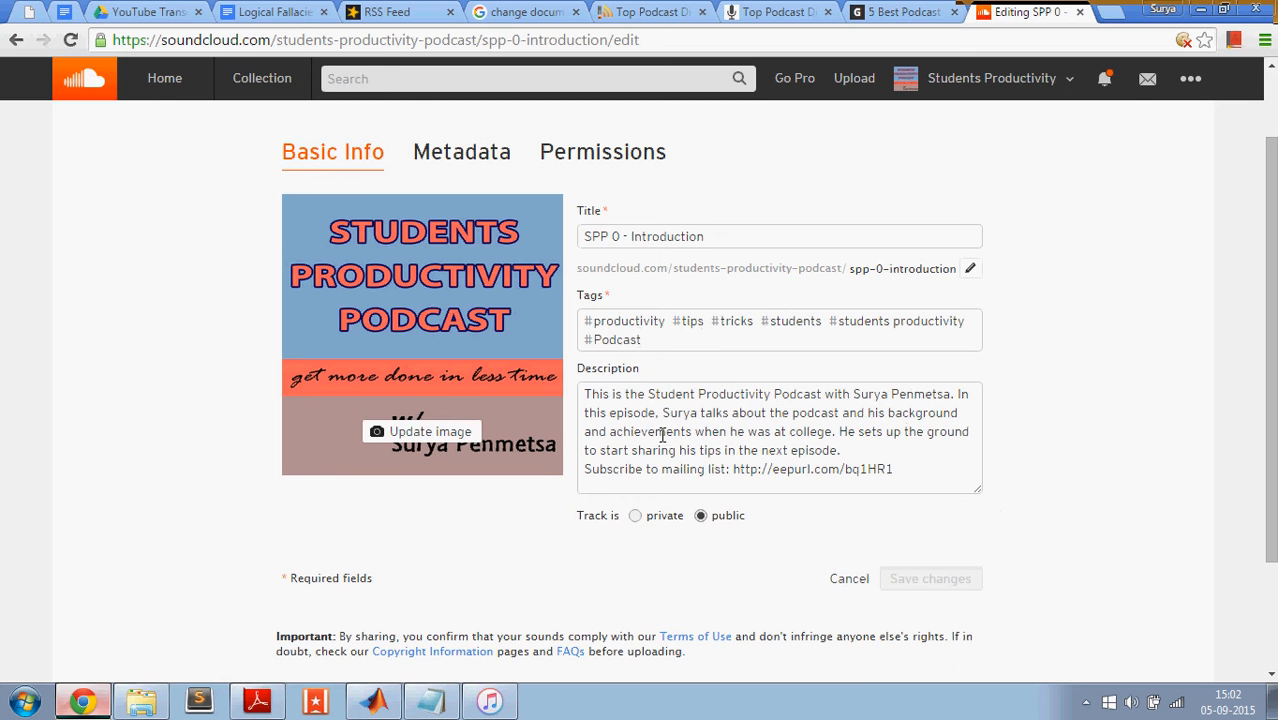
pyautogui.moveTo(602, 152)
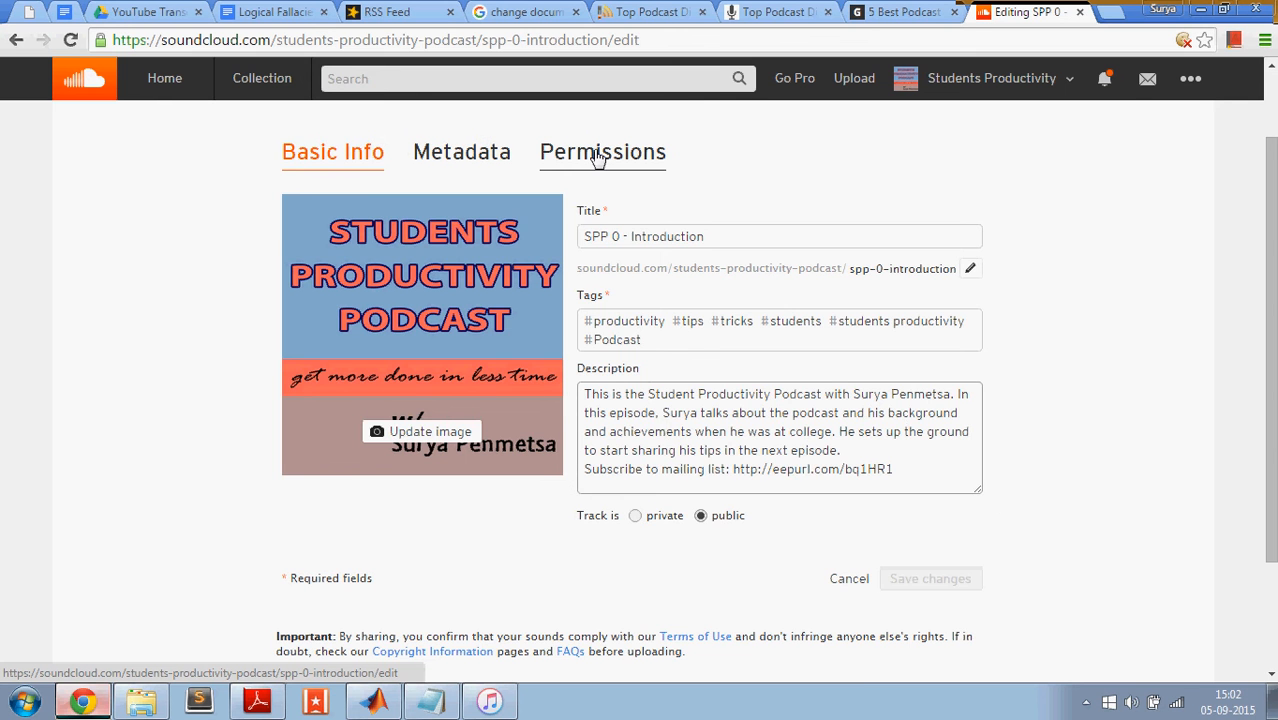
pyautogui.click(602, 152)
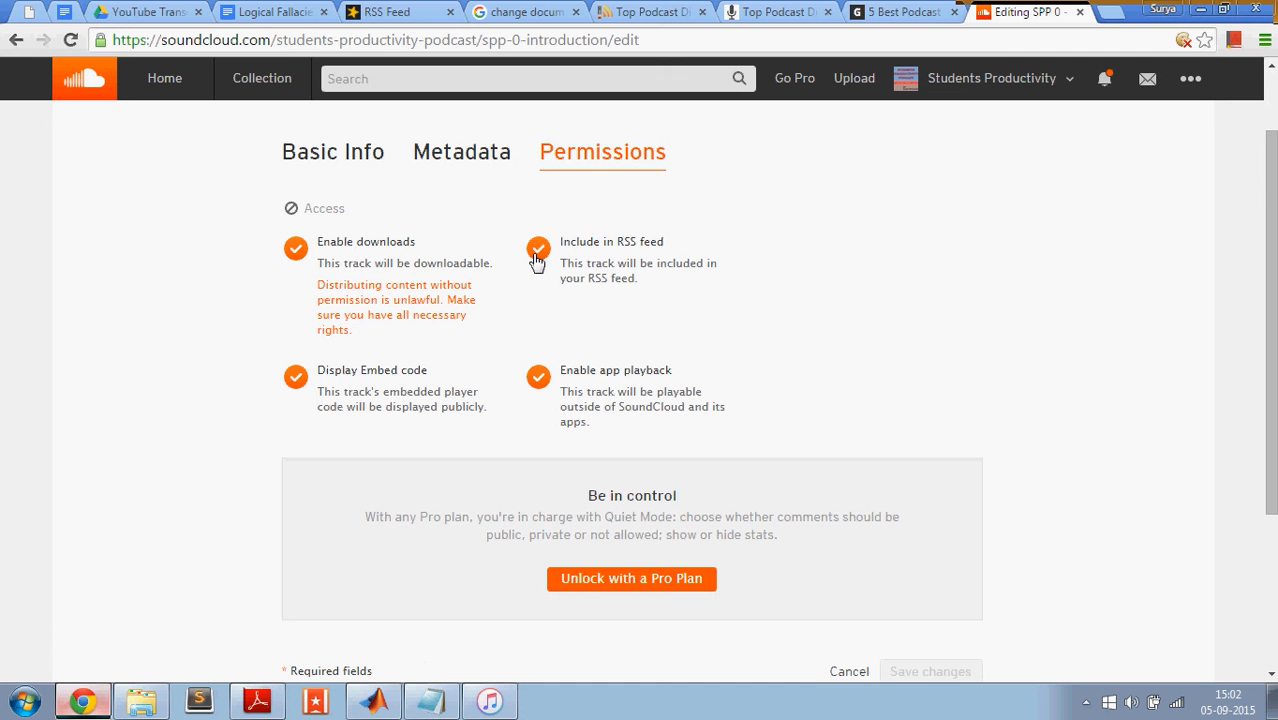
pyautogui.scroll(-3)
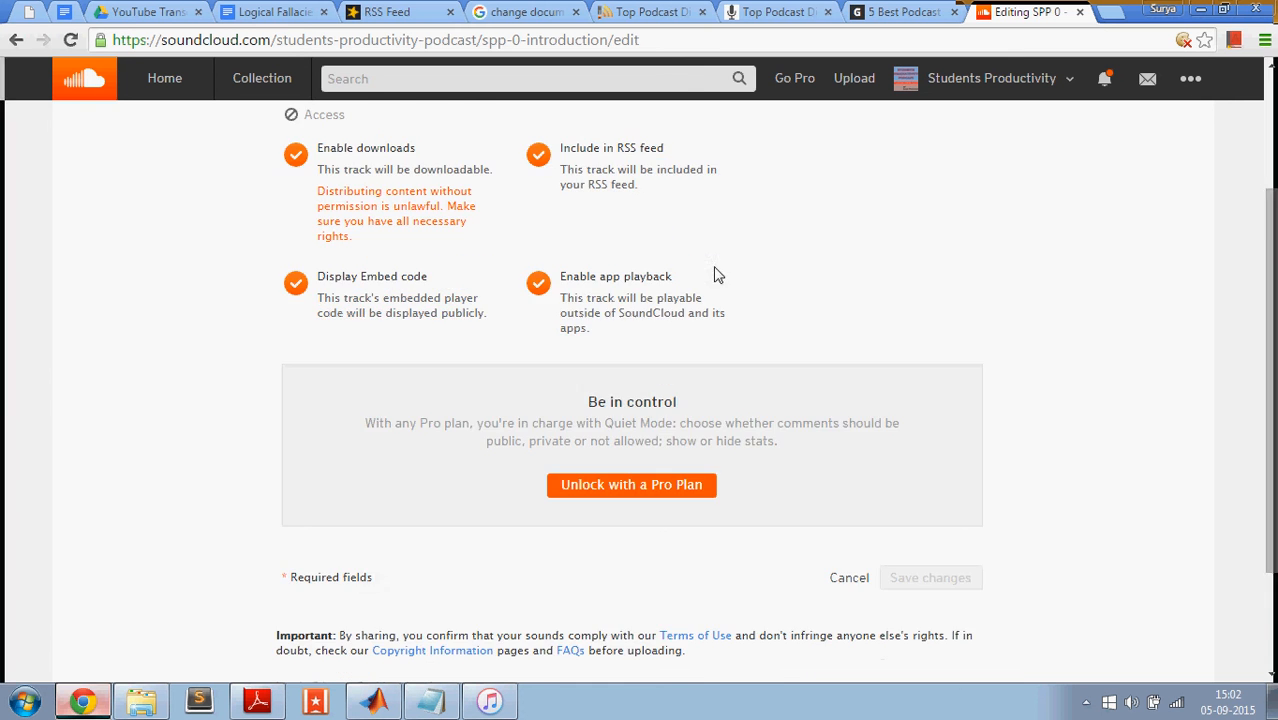
pyautogui.scroll(-3)
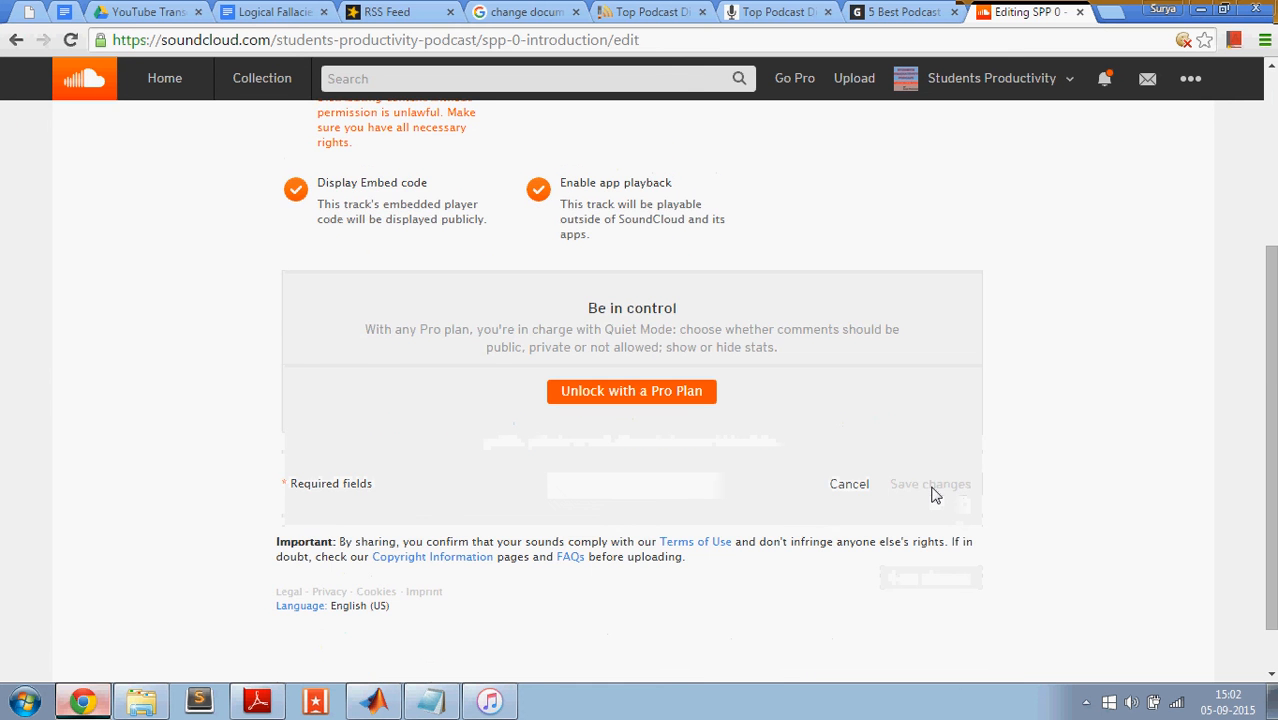
pyautogui.scroll(3)
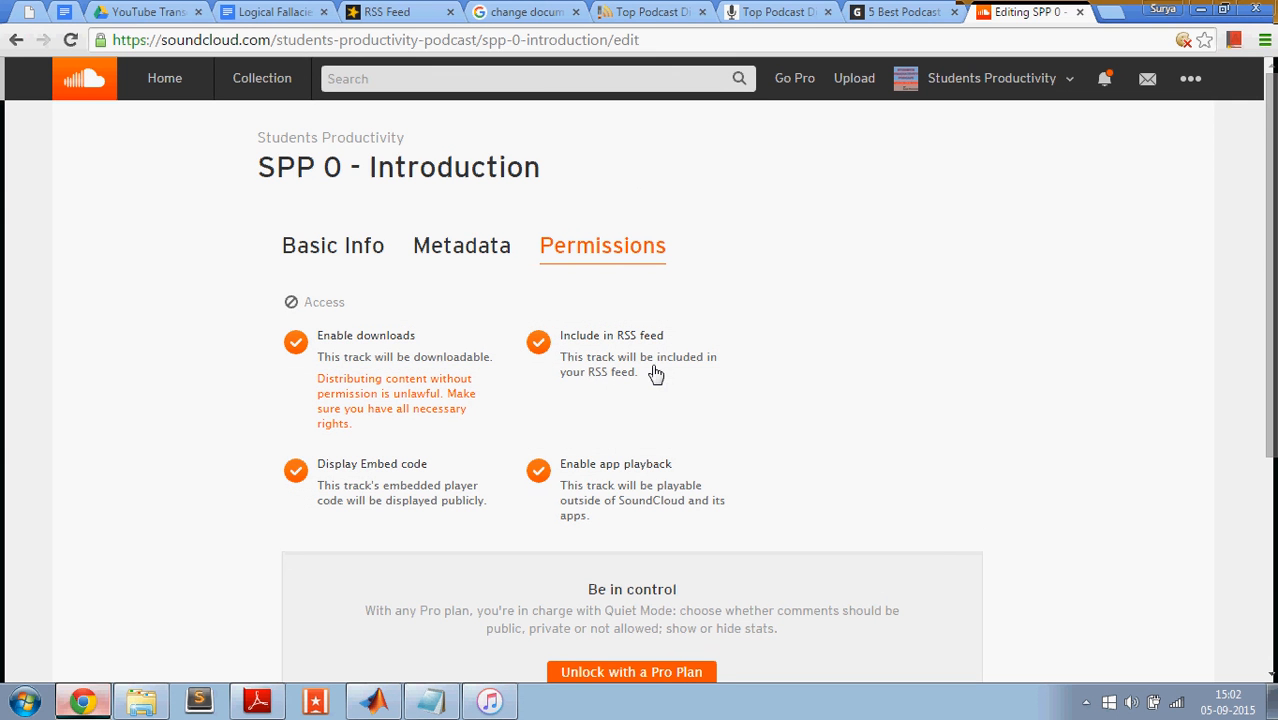
pyautogui.moveTo(890, 210)
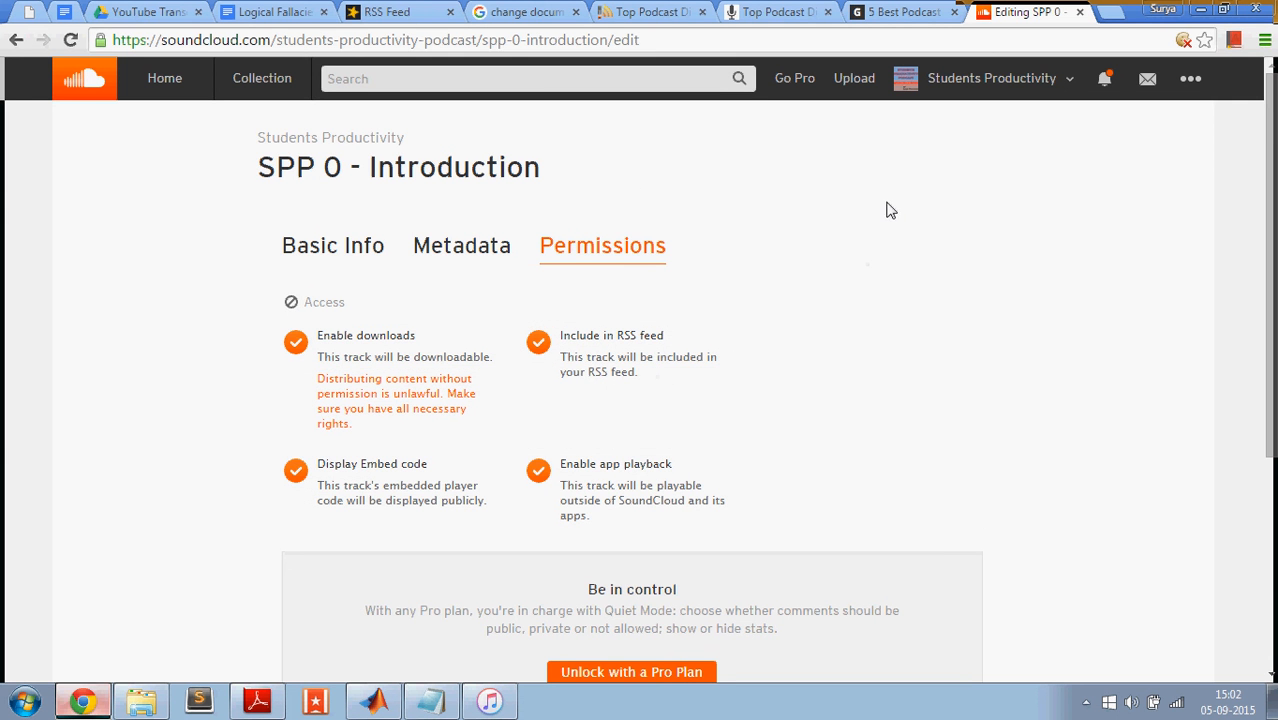
pyautogui.moveTo(592, 400)
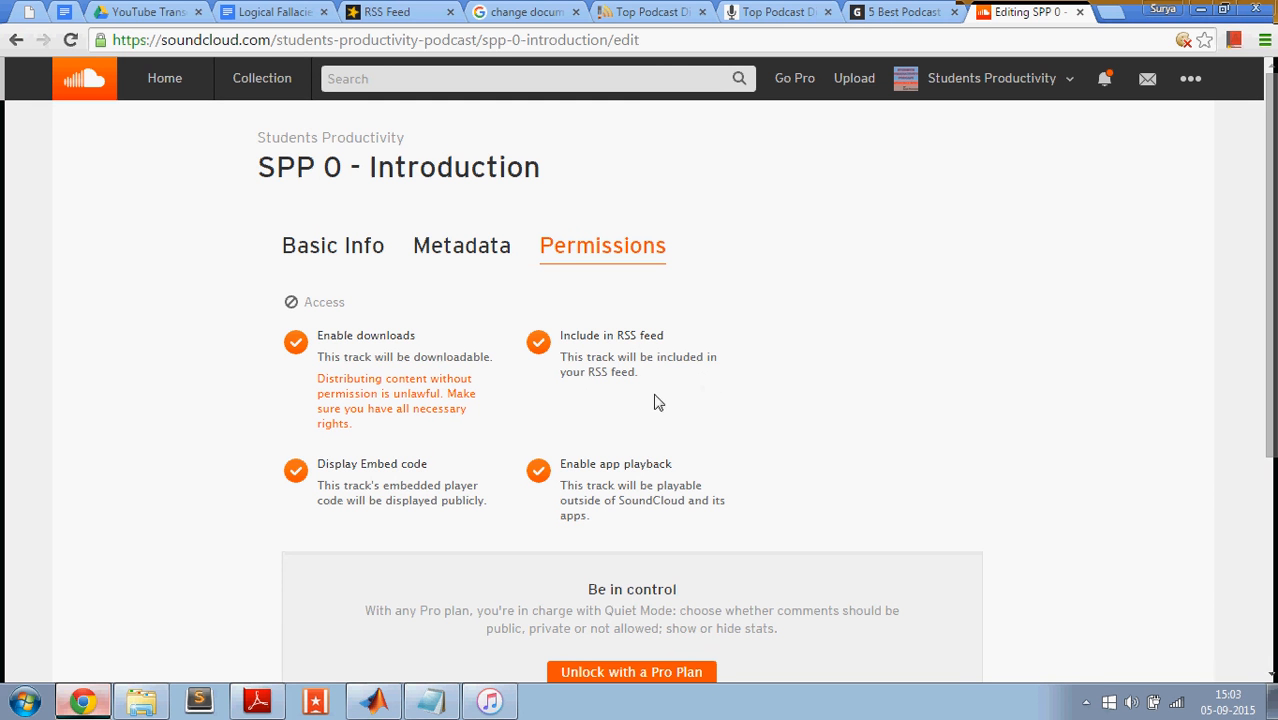
pyautogui.moveTo(616, 318)
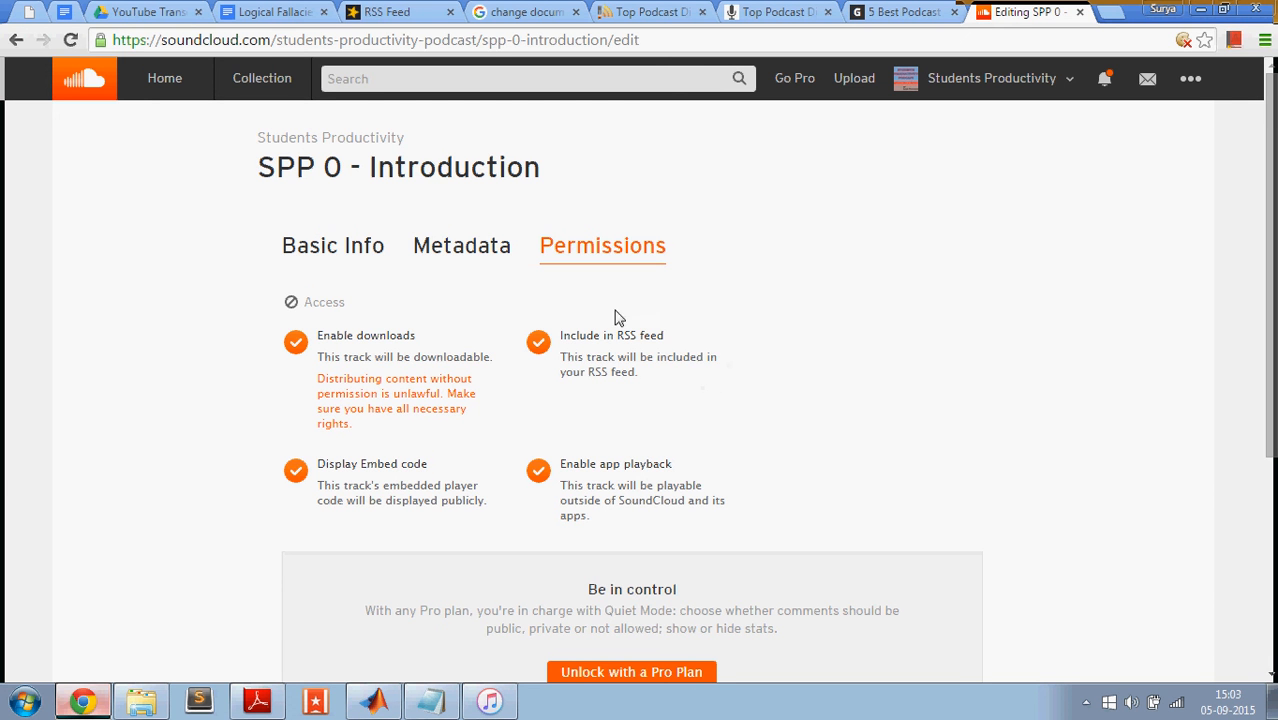